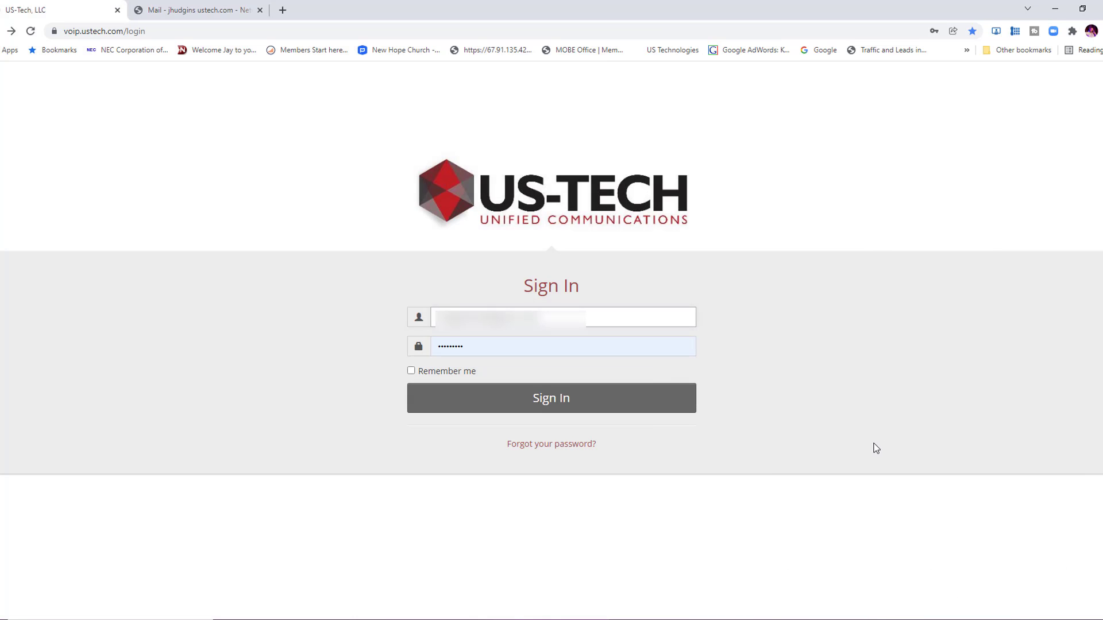
pyautogui.moveTo(583, 467)
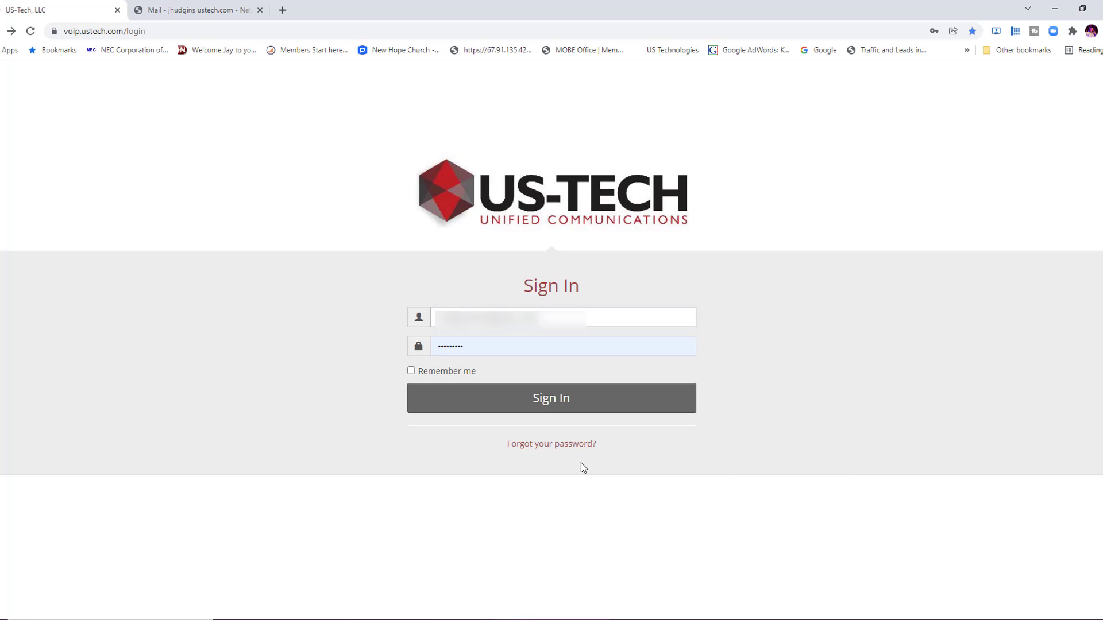
# Sign in to the US-Tech Unified Communications portal with the account credentials
pyautogui.click(550, 398)
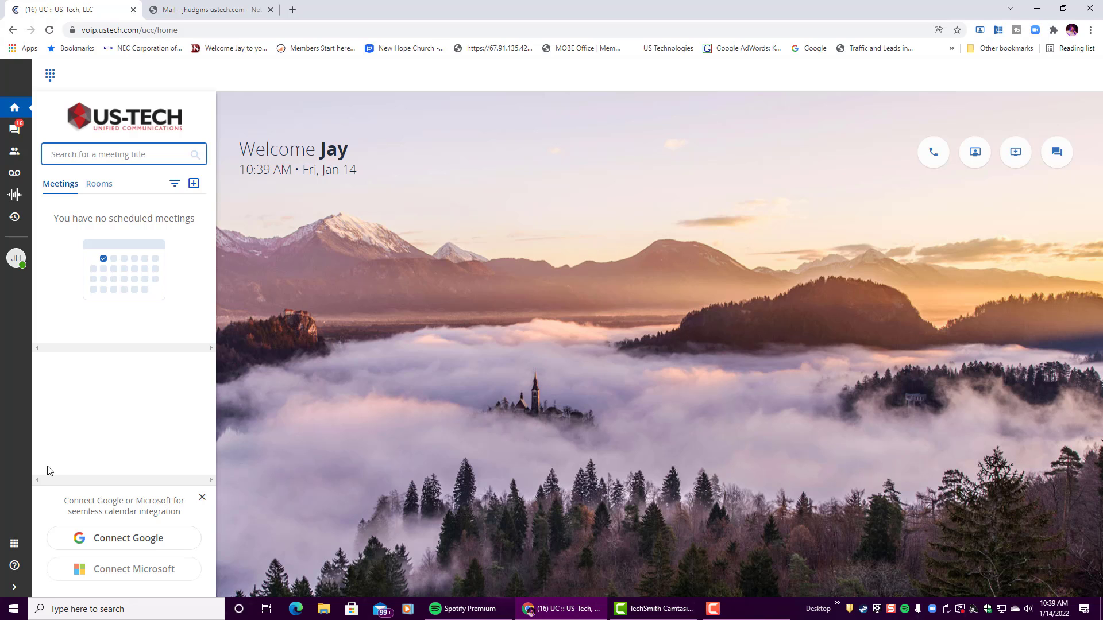
pyautogui.moveTo(14, 545)
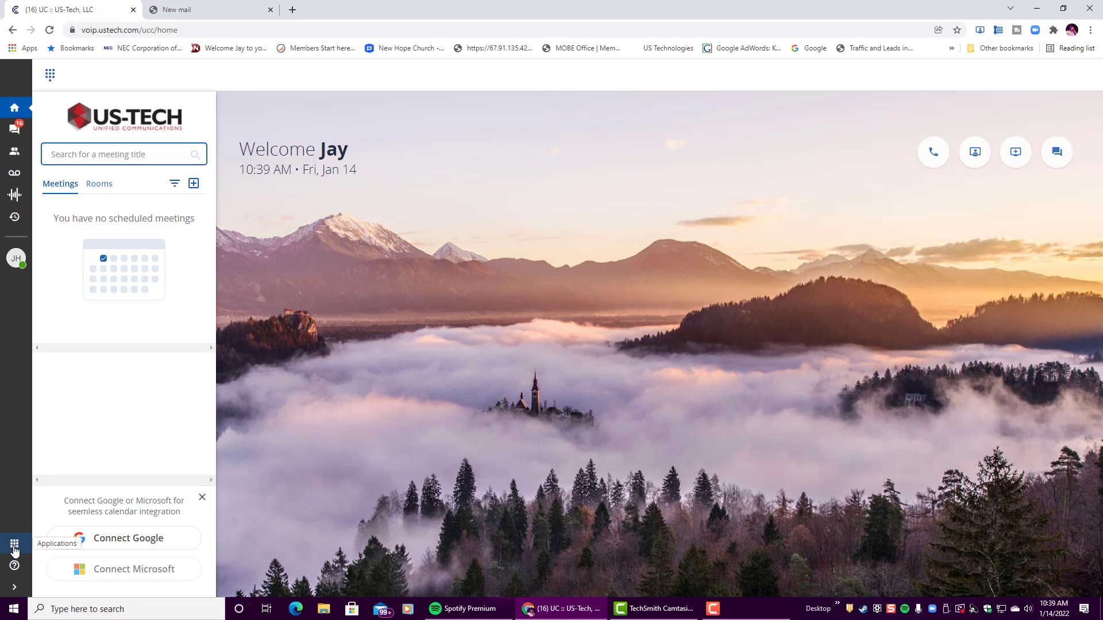
# Open the Application Manager's Services section from the applications list
pyautogui.click(14, 545)
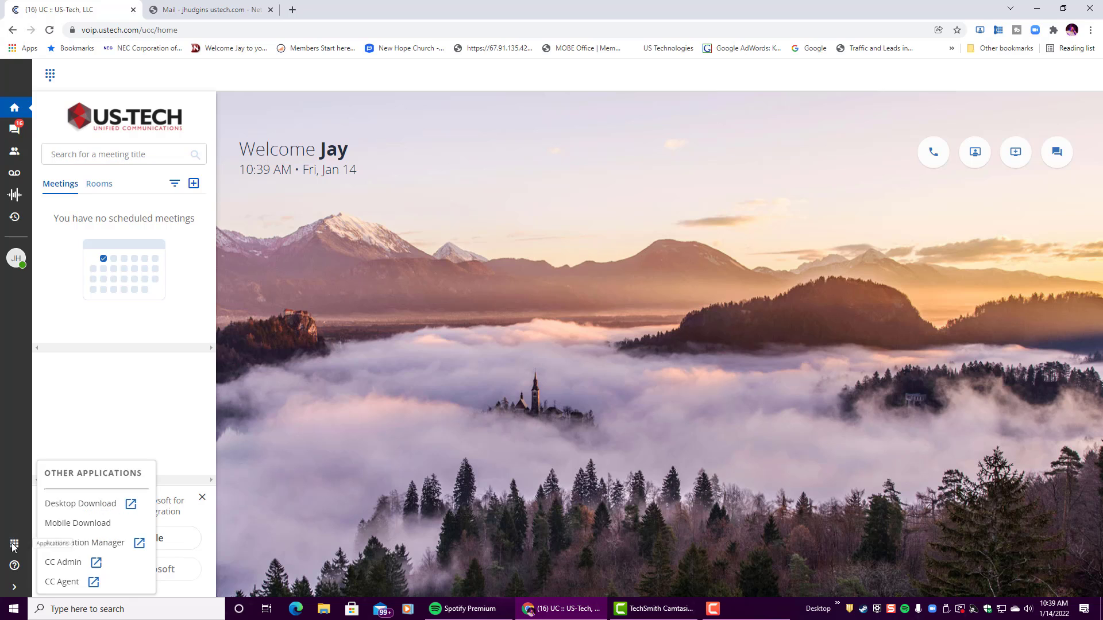
pyautogui.moveTo(84, 543)
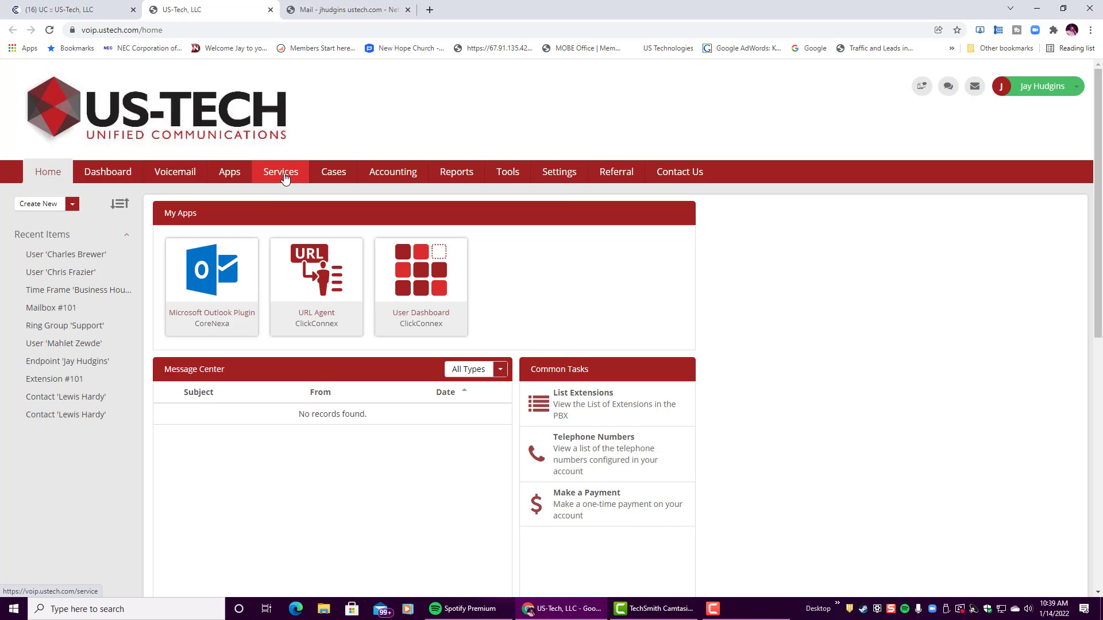
pyautogui.click(280, 172)
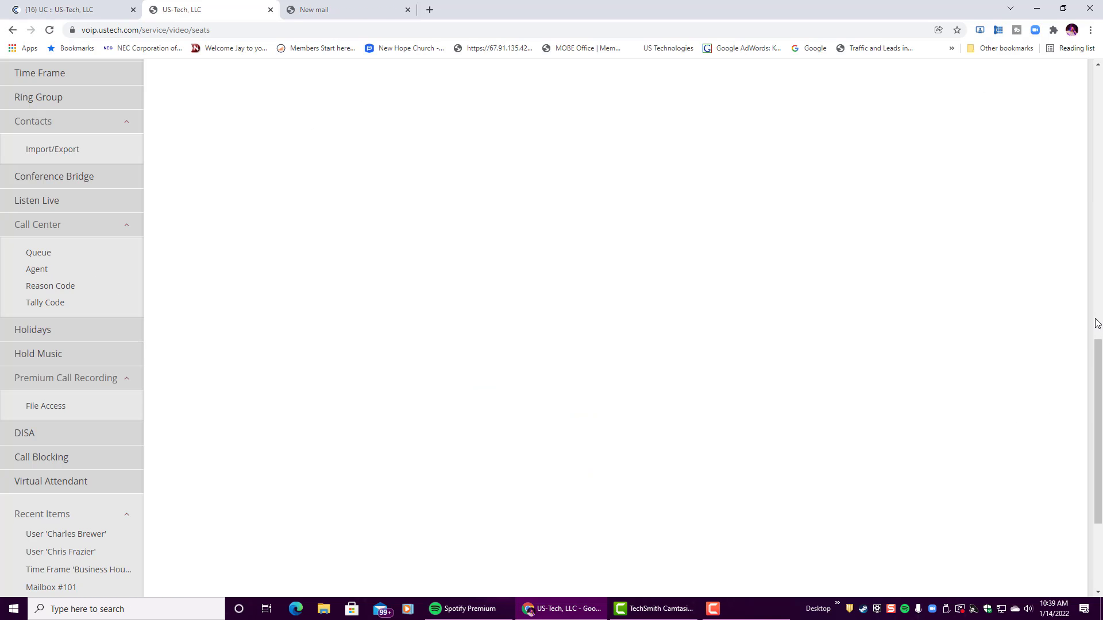
pyautogui.moveTo(66, 378)
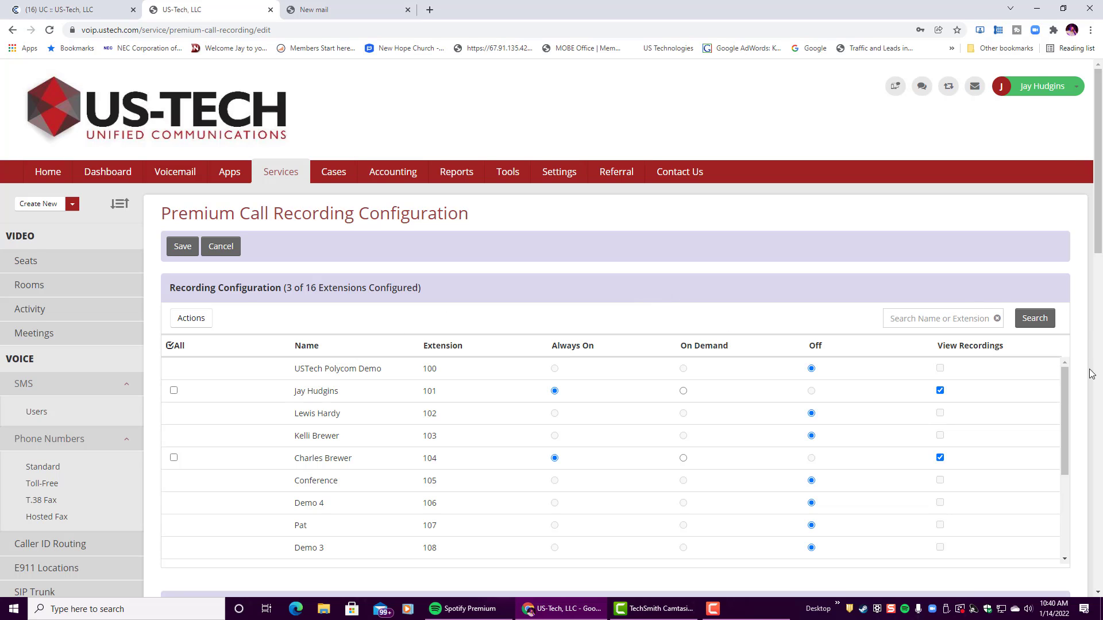
pyautogui.scroll(-3)
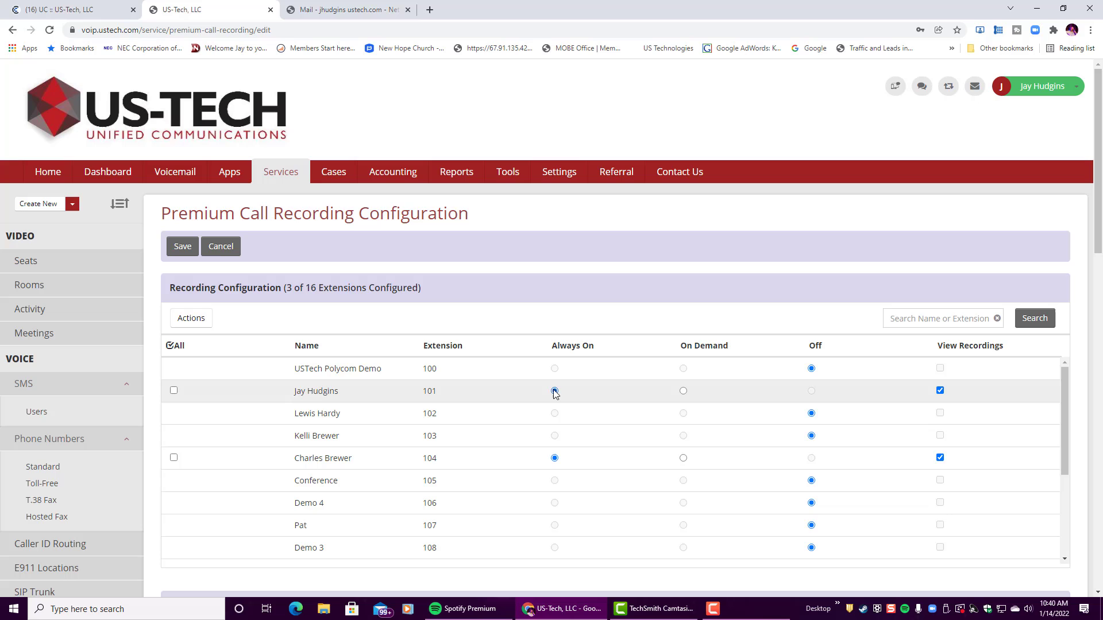
pyautogui.click(554, 391)
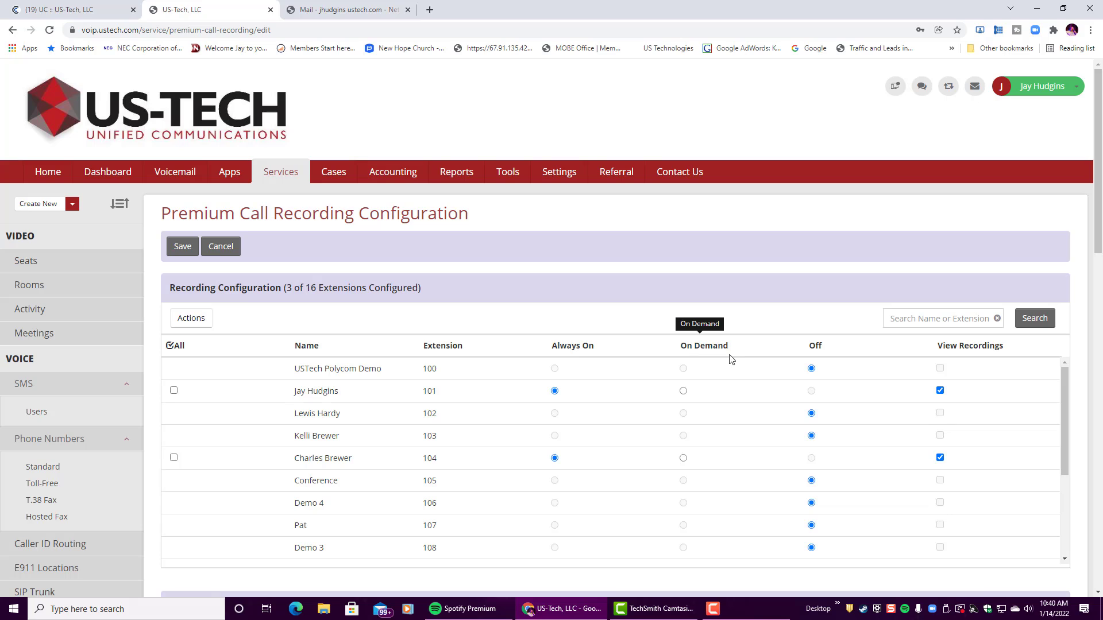
pyautogui.moveTo(598, 348)
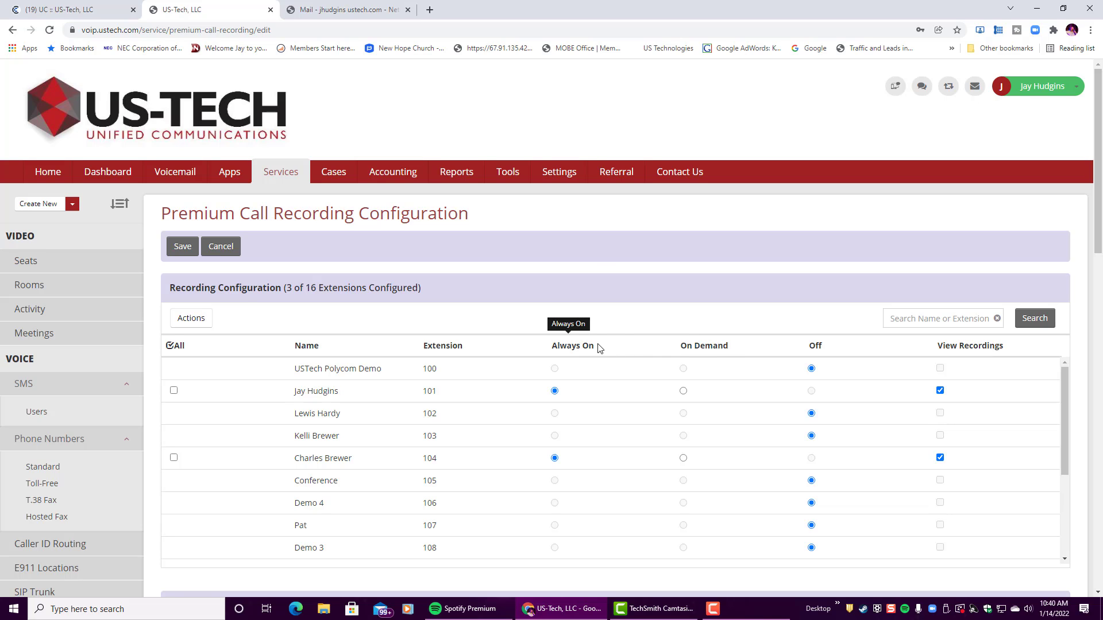
pyautogui.moveTo(636, 316)
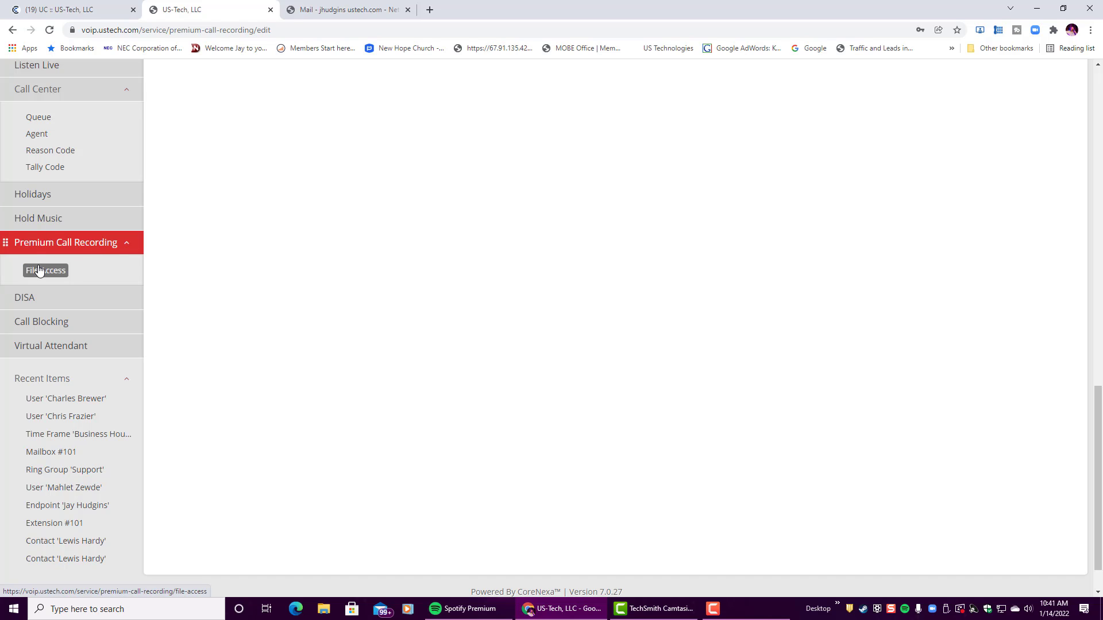
# Download the 2021/12/28 14:33 recording from File Access and play it in Groove Music
pyautogui.click(44, 270)
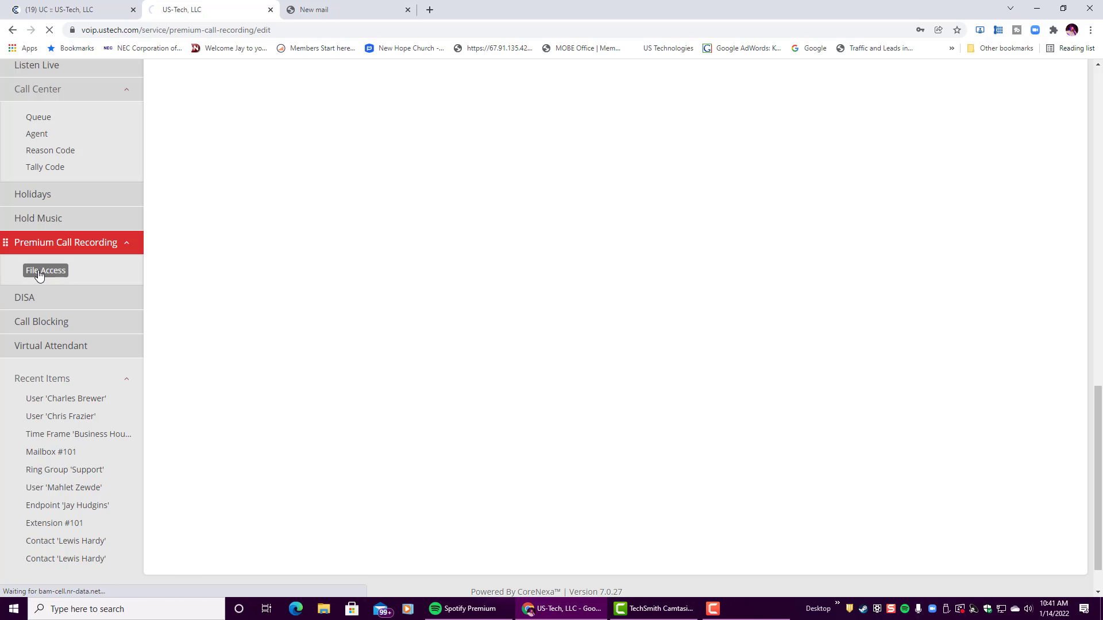
pyautogui.click(45, 270)
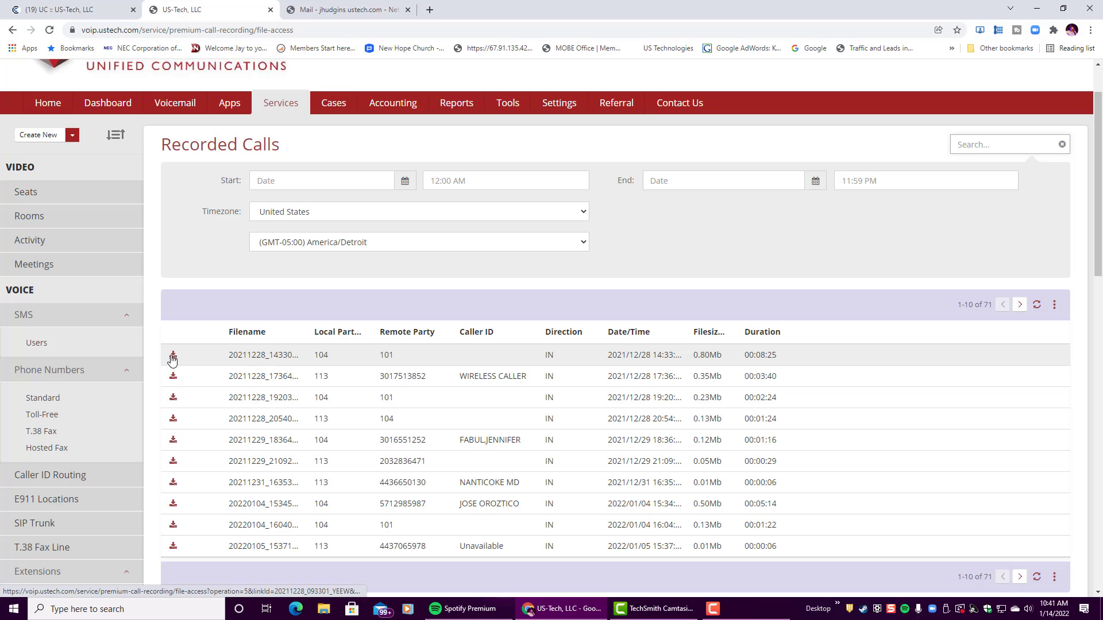
pyautogui.click(173, 355)
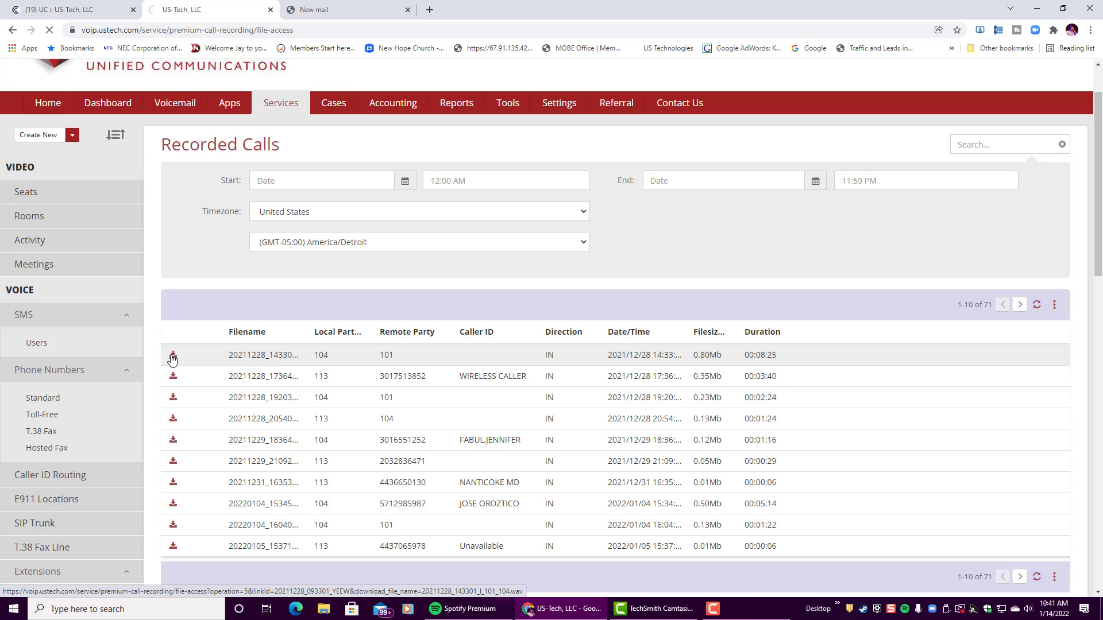
pyautogui.click(173, 355)
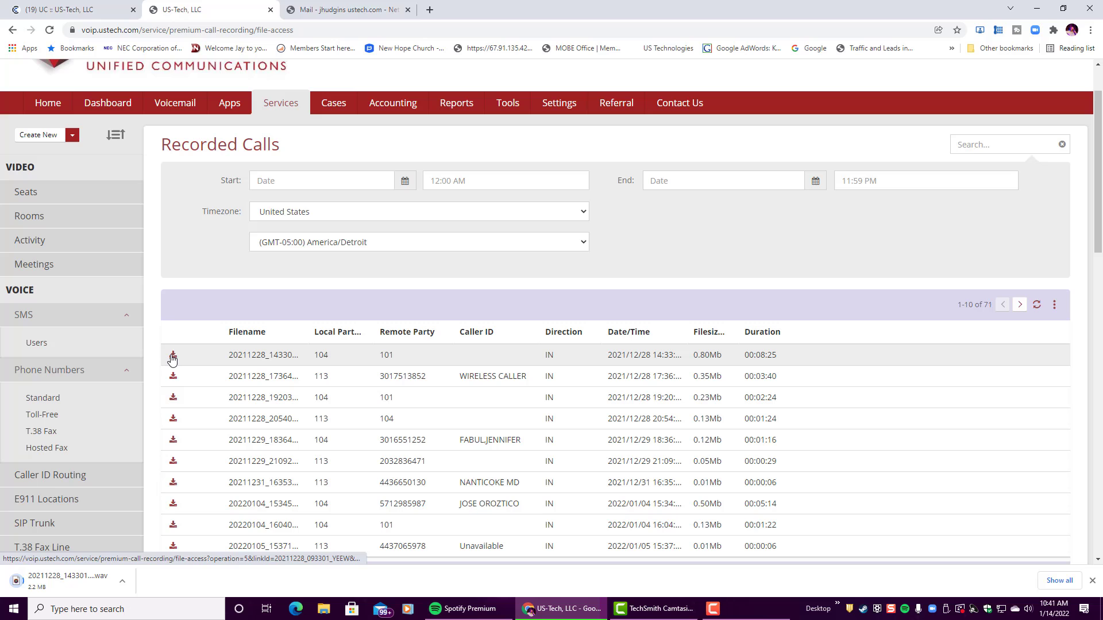
pyautogui.click(173, 354)
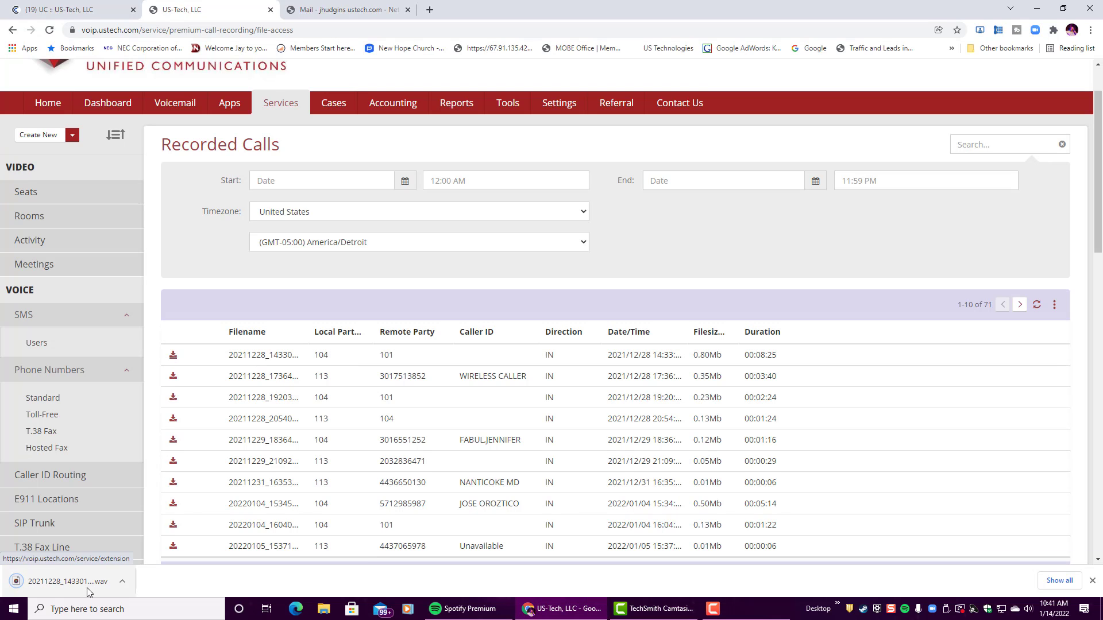
pyautogui.click(67, 580)
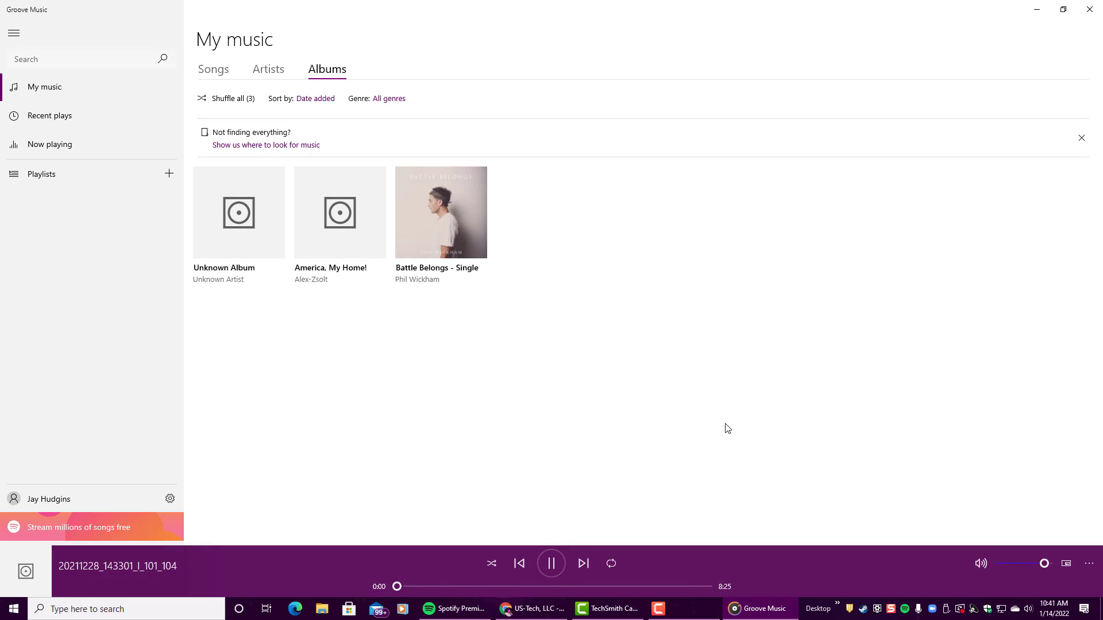
pyautogui.moveTo(627, 469)
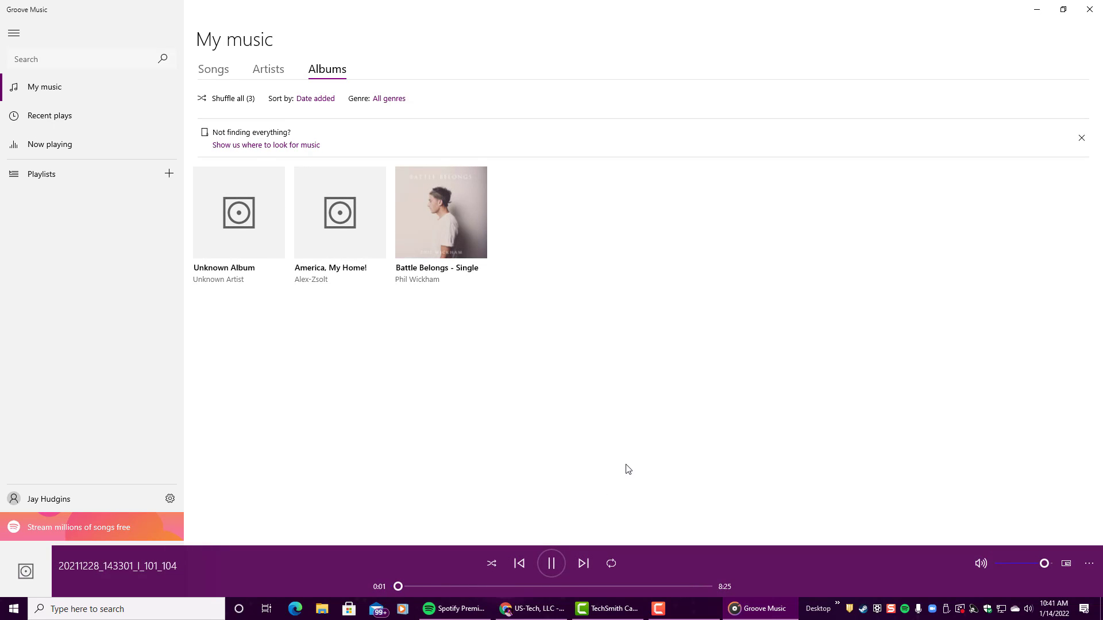